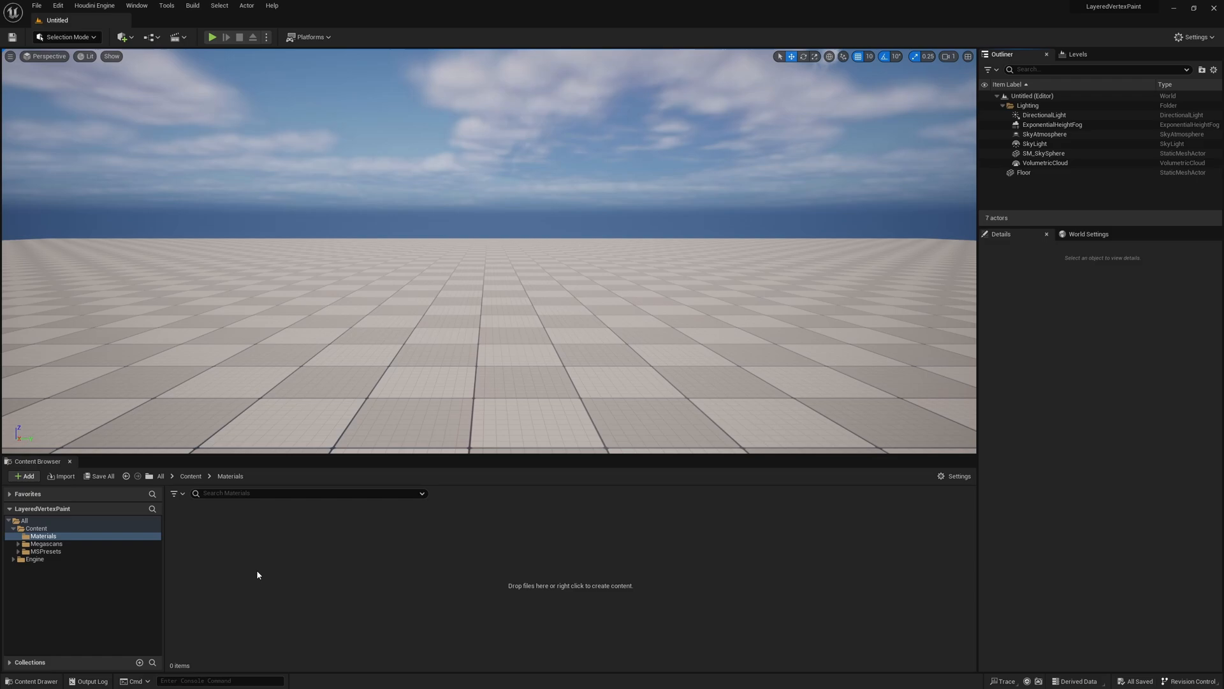
{"action": "mouse_move", "coordinate": [268, 547]}
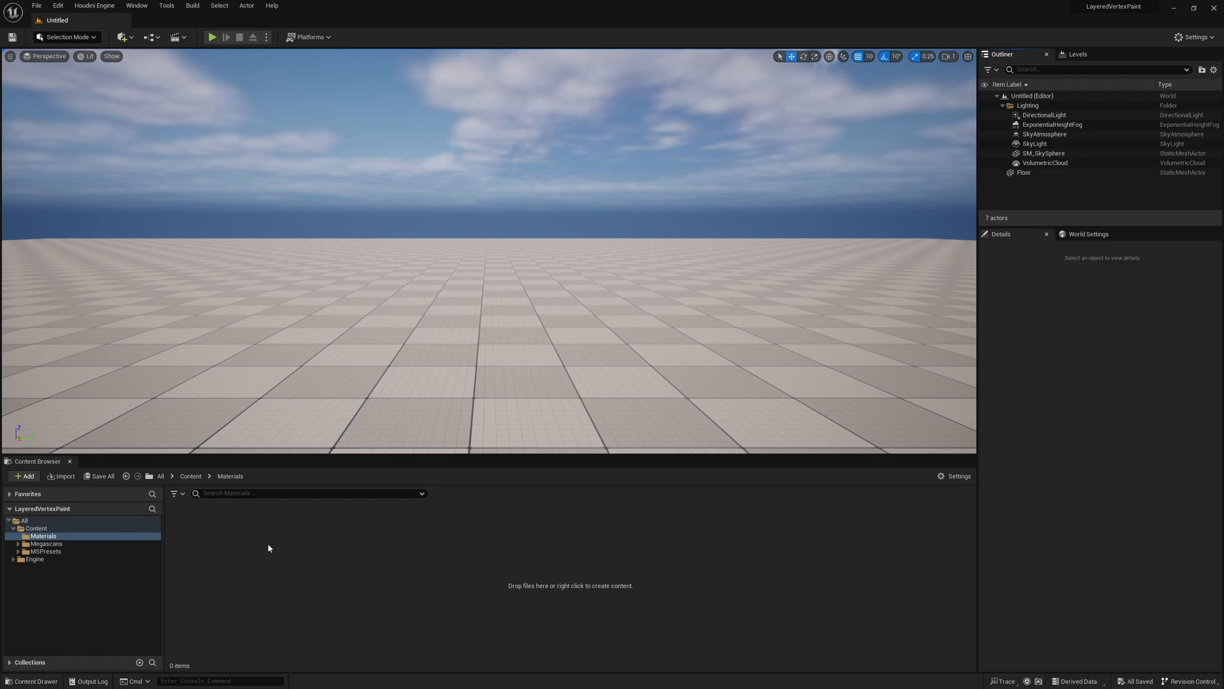
- Add the M_VertexPaint material, a Material Layer and a Material Layer Blend in the Materials folder
{"action": "right_click", "coordinate": [268, 549]}
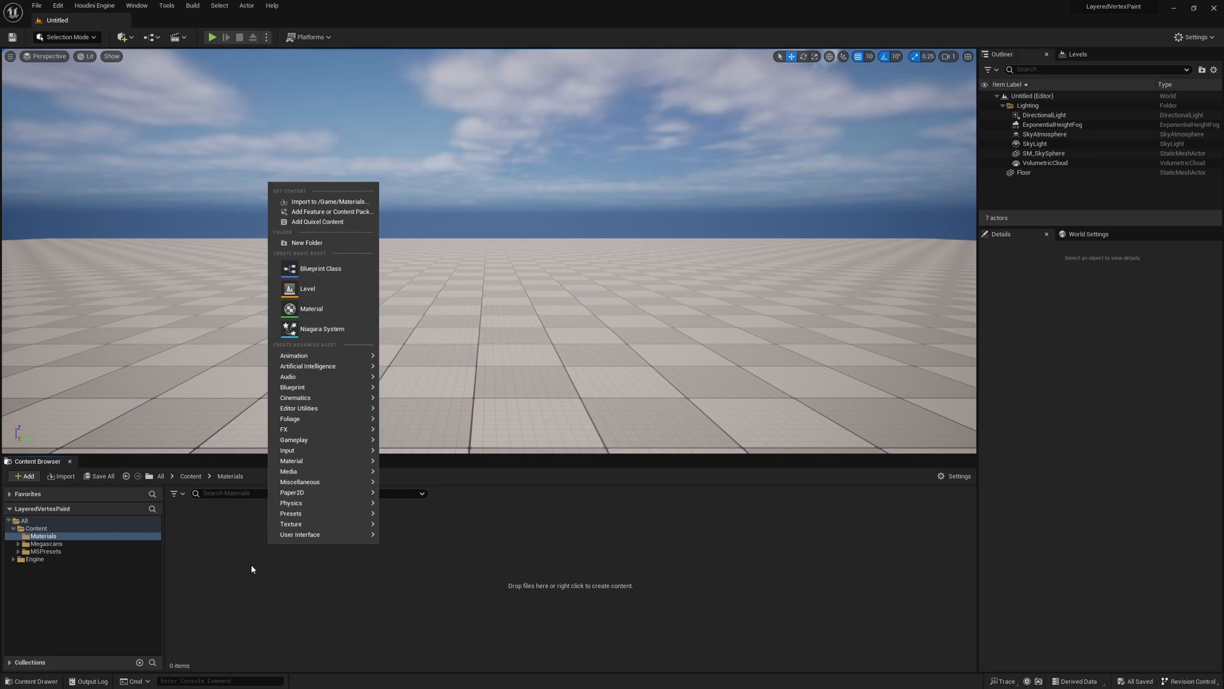
{"action": "left_click", "coordinate": [311, 309]}
{"action": "type", "text": "M_VertexPaint"}
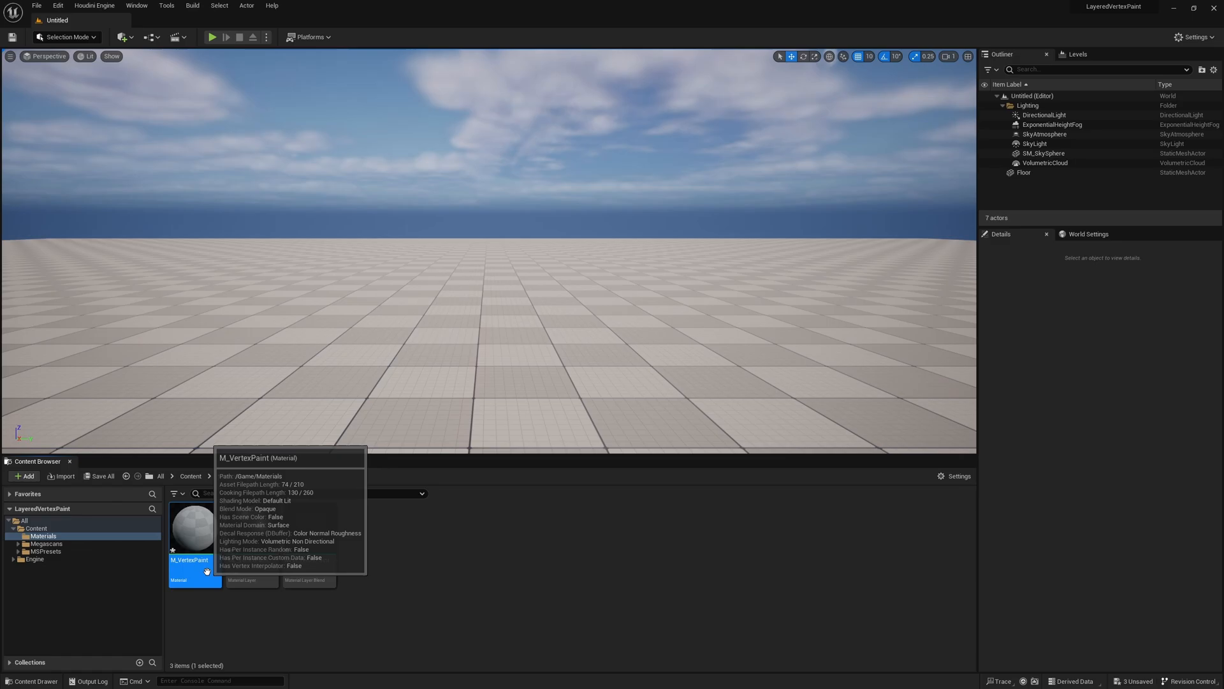
- Open M_VertexPaint, enable Use Material Attributes and add a Material Attribute Layers node
{"action": "double_click", "coordinate": [194, 525]}
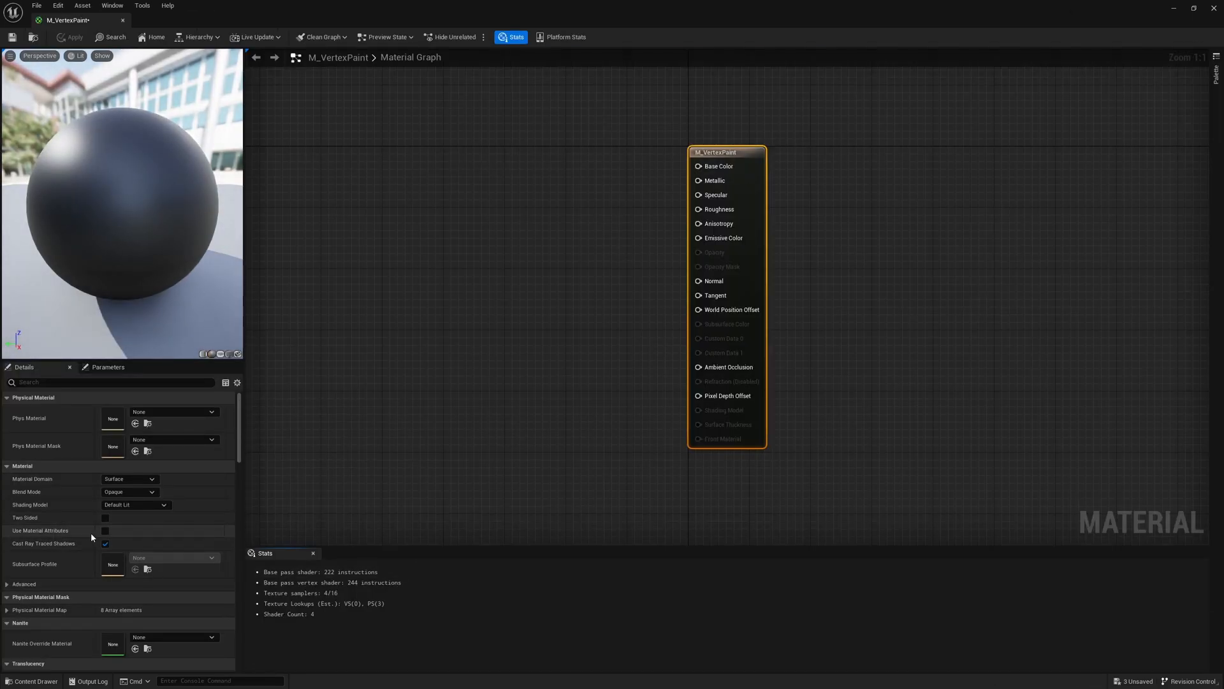
{"action": "left_click", "coordinate": [105, 530]}
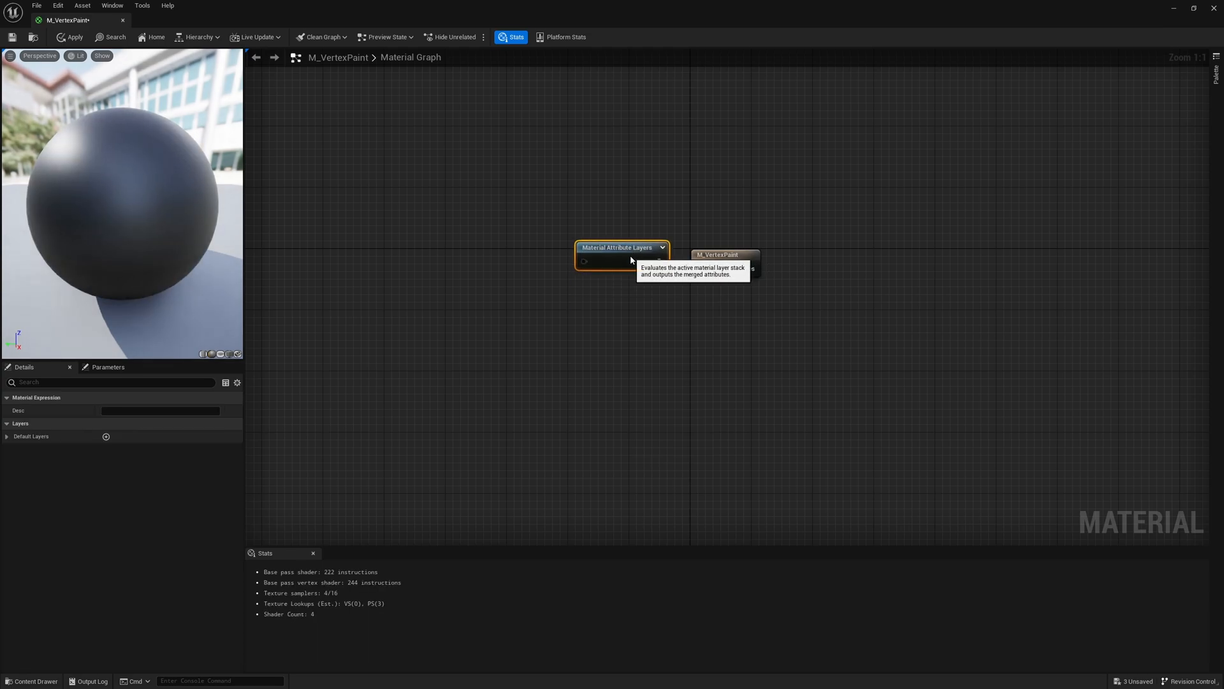
{"action": "left_click", "coordinate": [69, 37]}
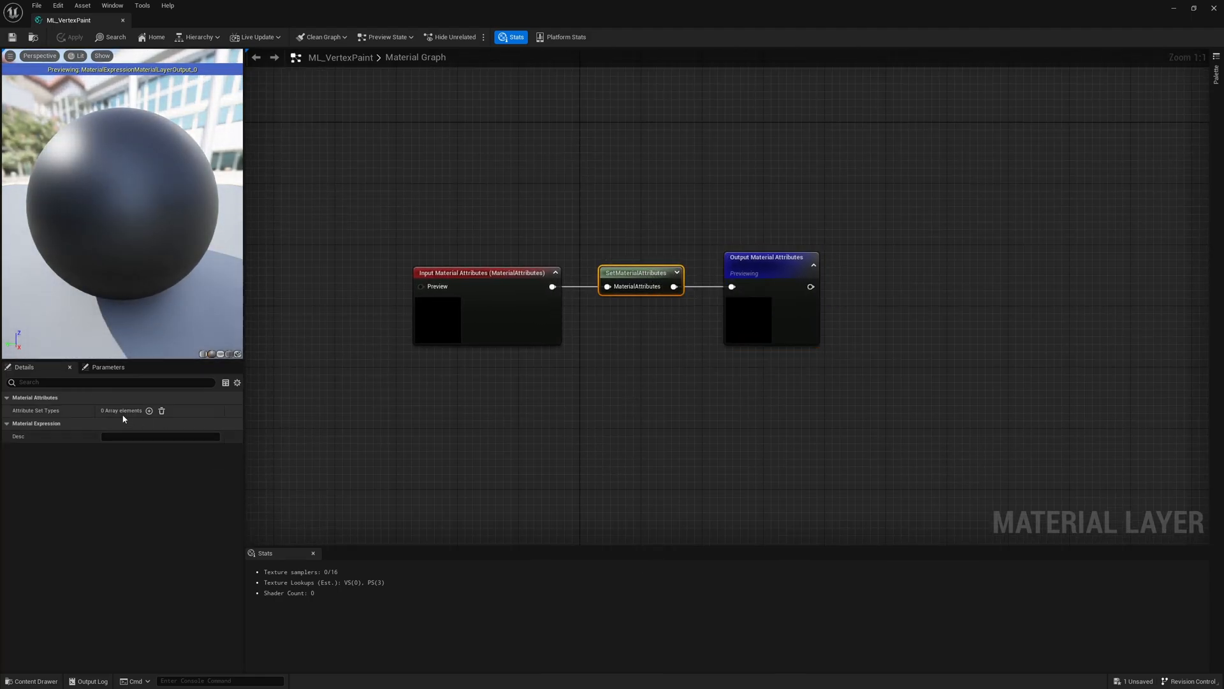
- Add a BaseColor entry to SetMaterialAttributes and place a TextureSample node in ML_VertexPaint
{"action": "left_click", "coordinate": [148, 410]}
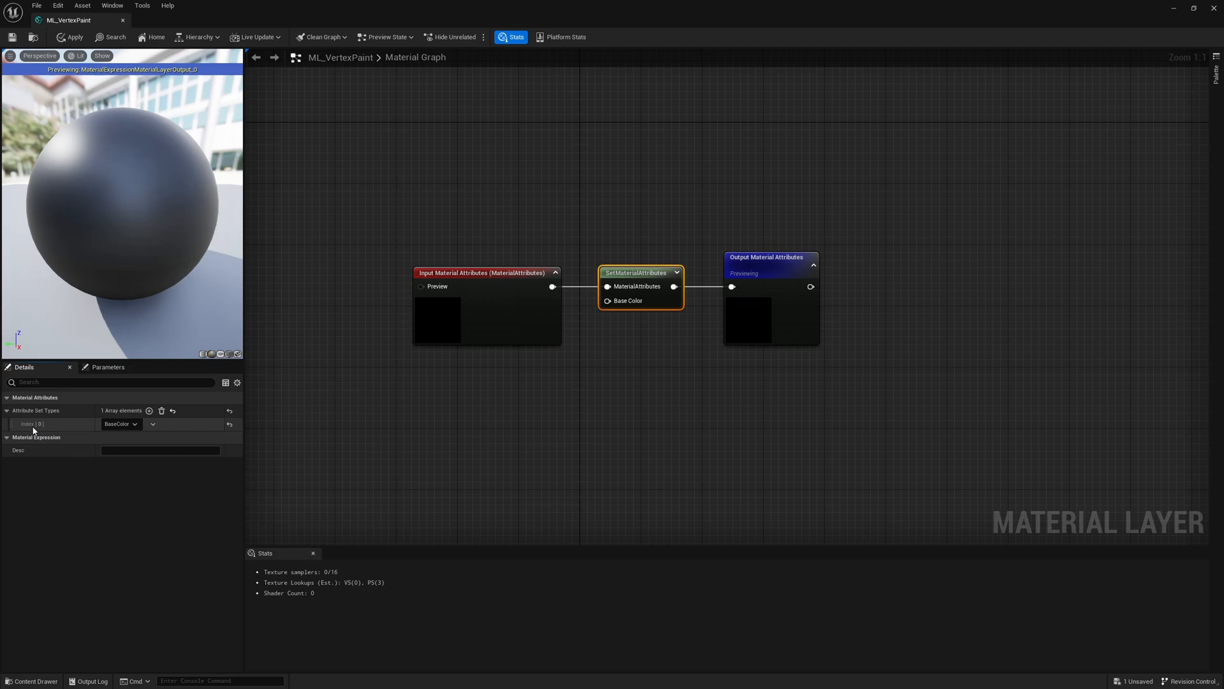
{"action": "mouse_move", "coordinate": [482, 432]}
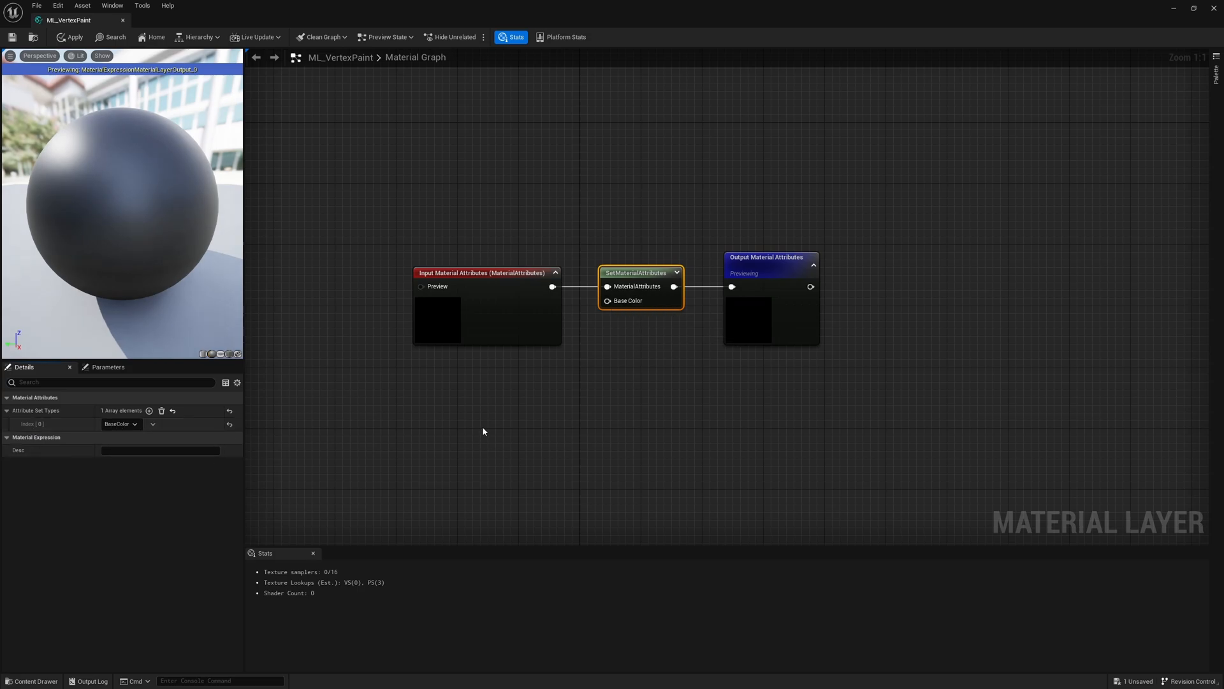
{"action": "type", "text": "texture s"}
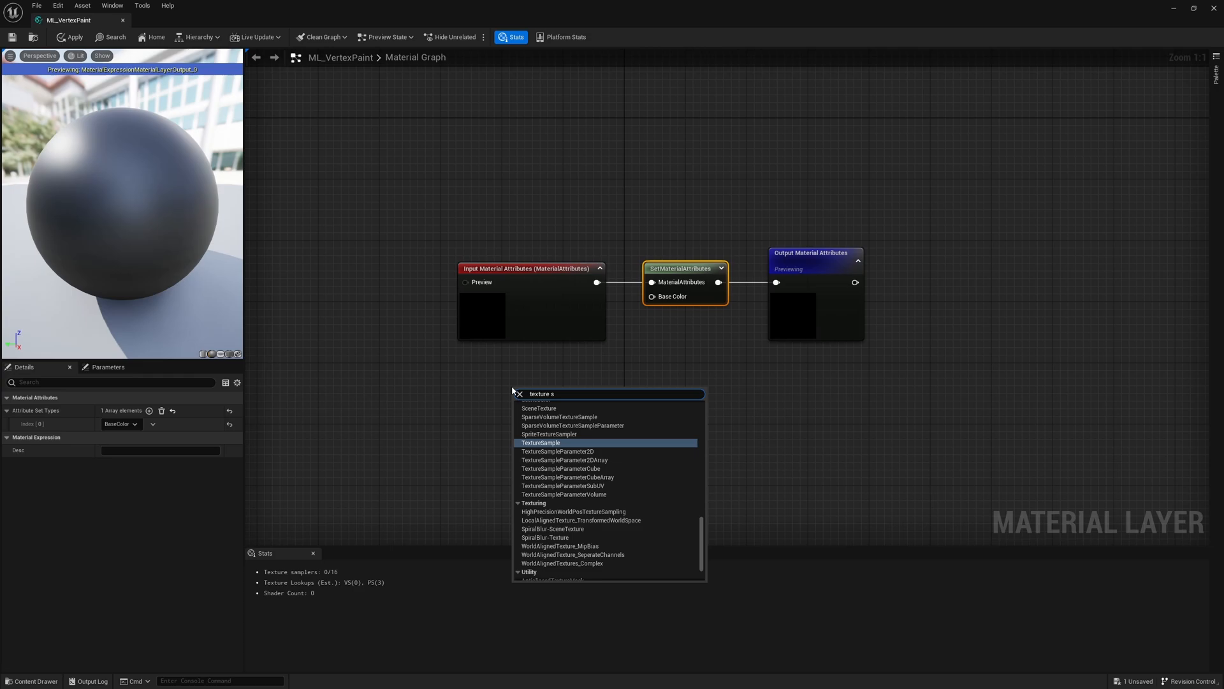
{"action": "left_click", "coordinate": [542, 443]}
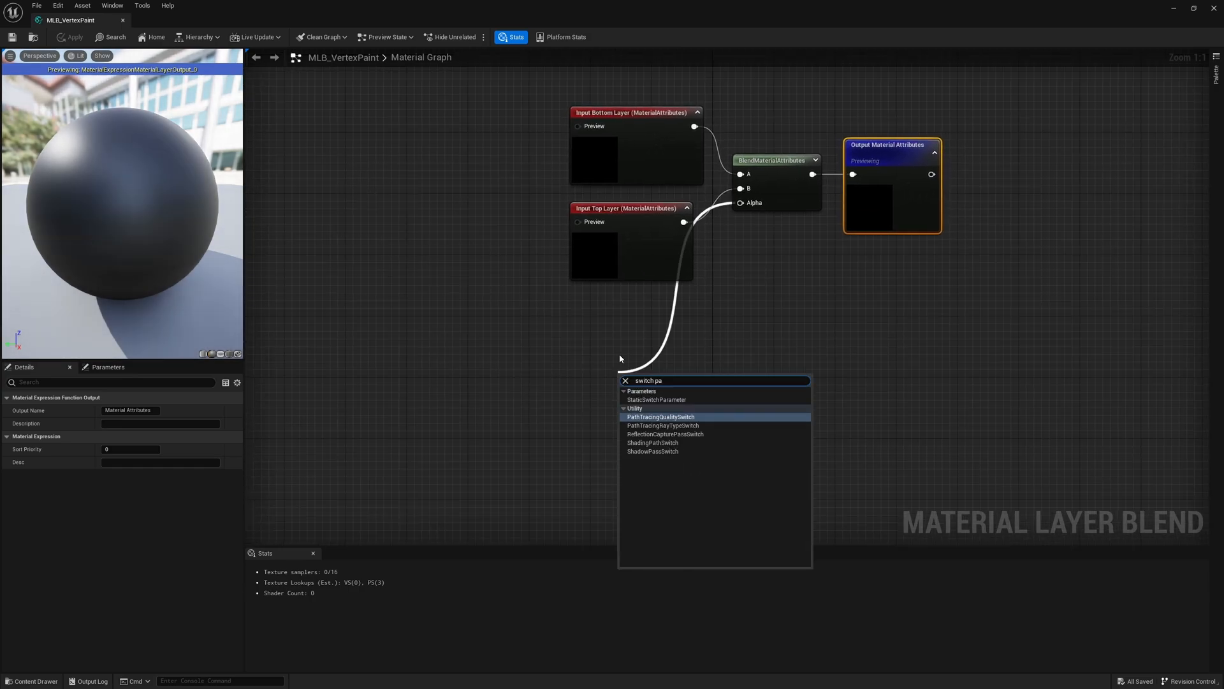
- Feed Alpha from a Vertex Paint switch in group Control, with Layer Opacity 1.0 on False
{"action": "left_click", "coordinate": [657, 399]}
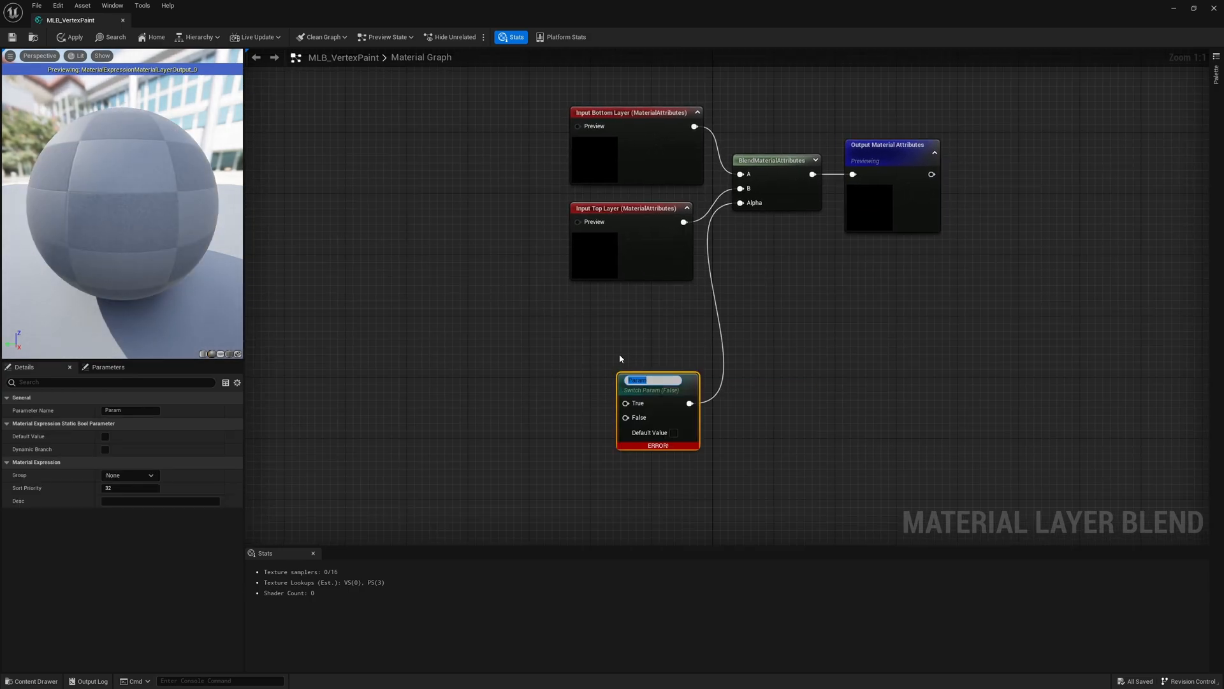
{"action": "type", "text": "Vertex Paint"}
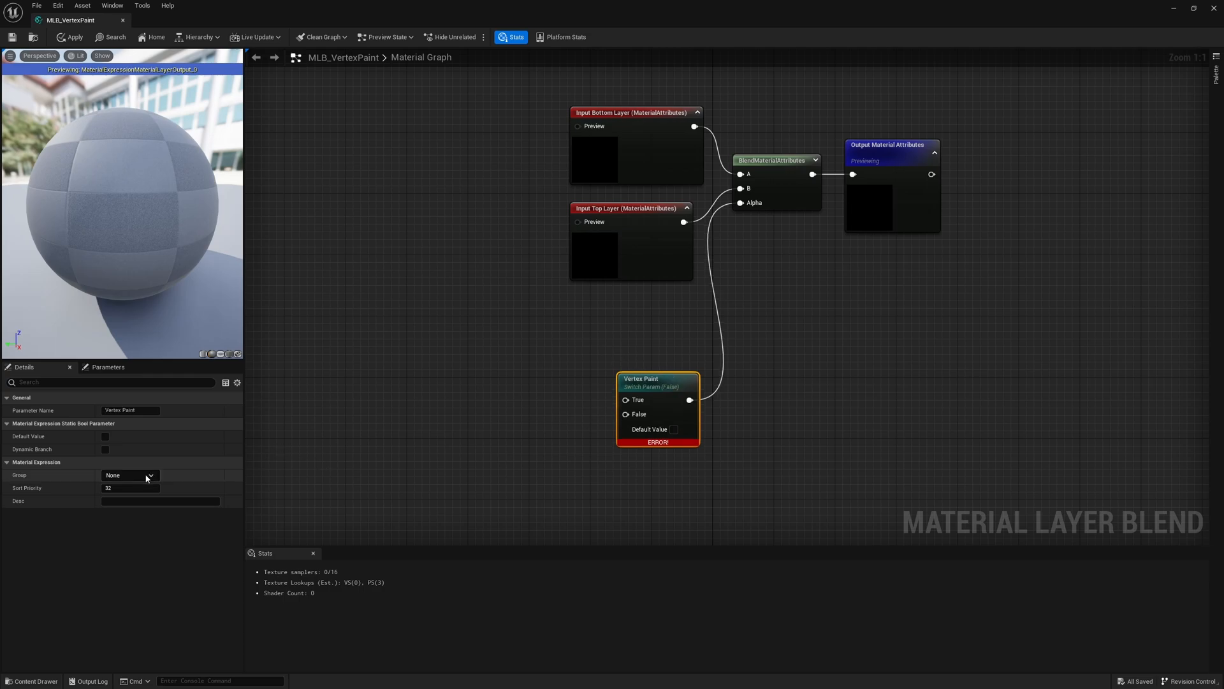
{"action": "type", "text": "Control"}
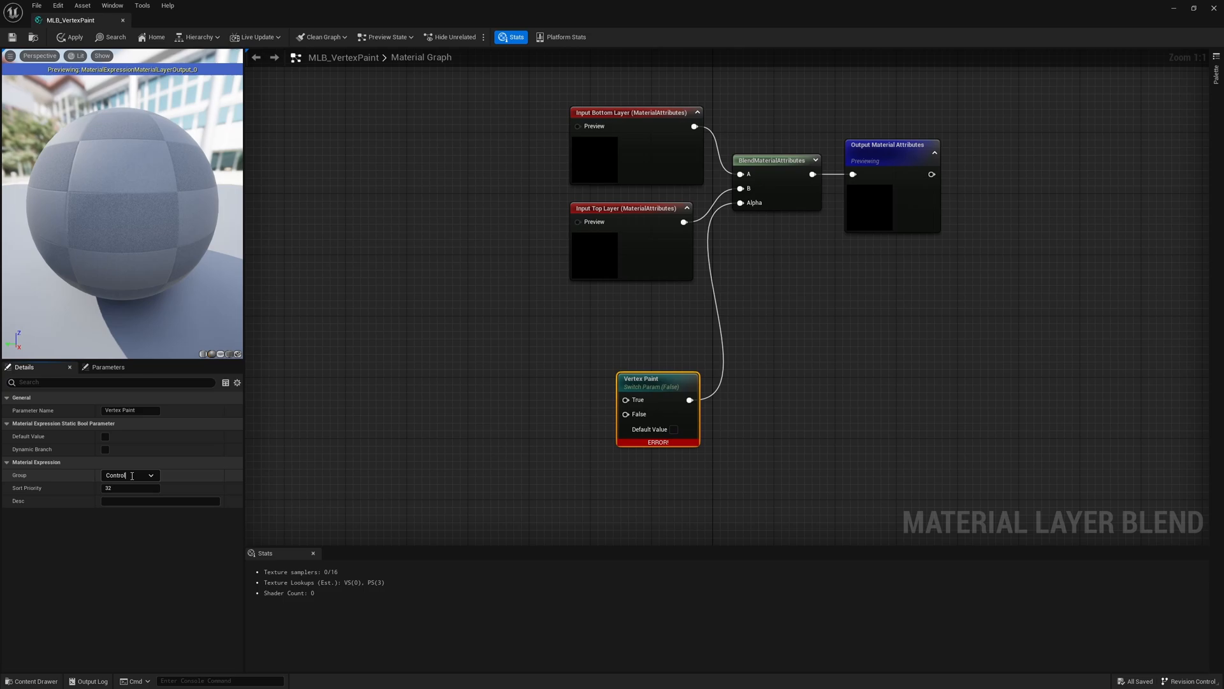
{"action": "left_click", "coordinate": [130, 487]}
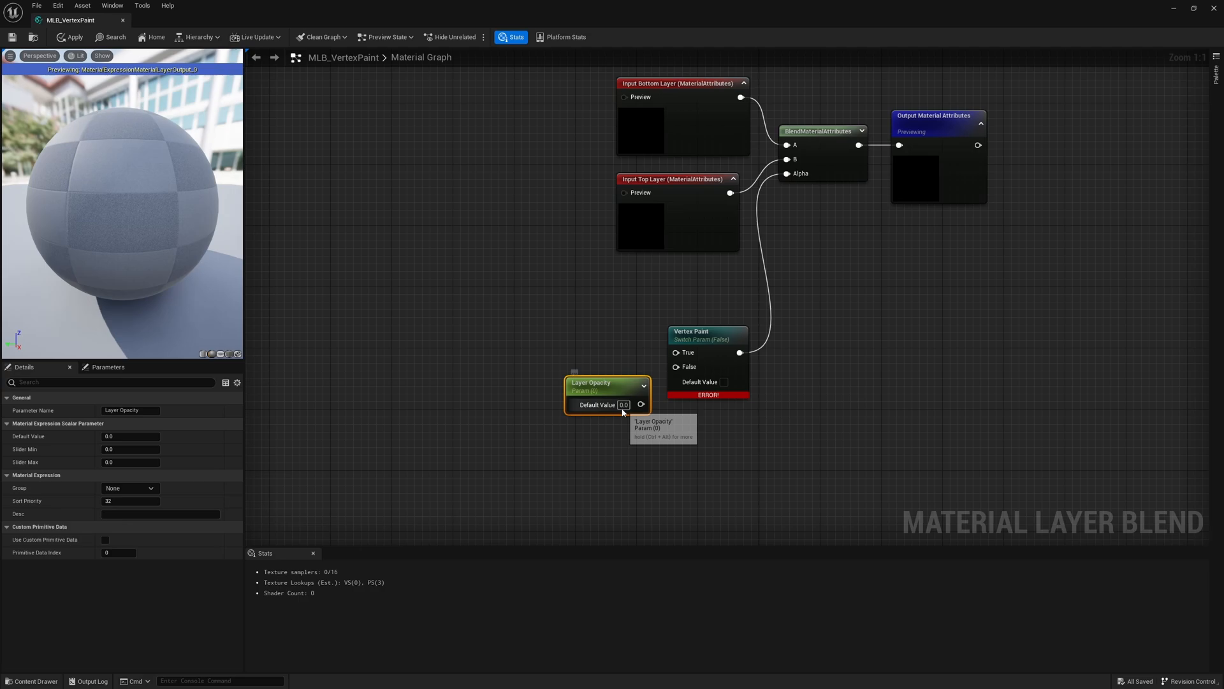
{"action": "type", "text": "1.0"}
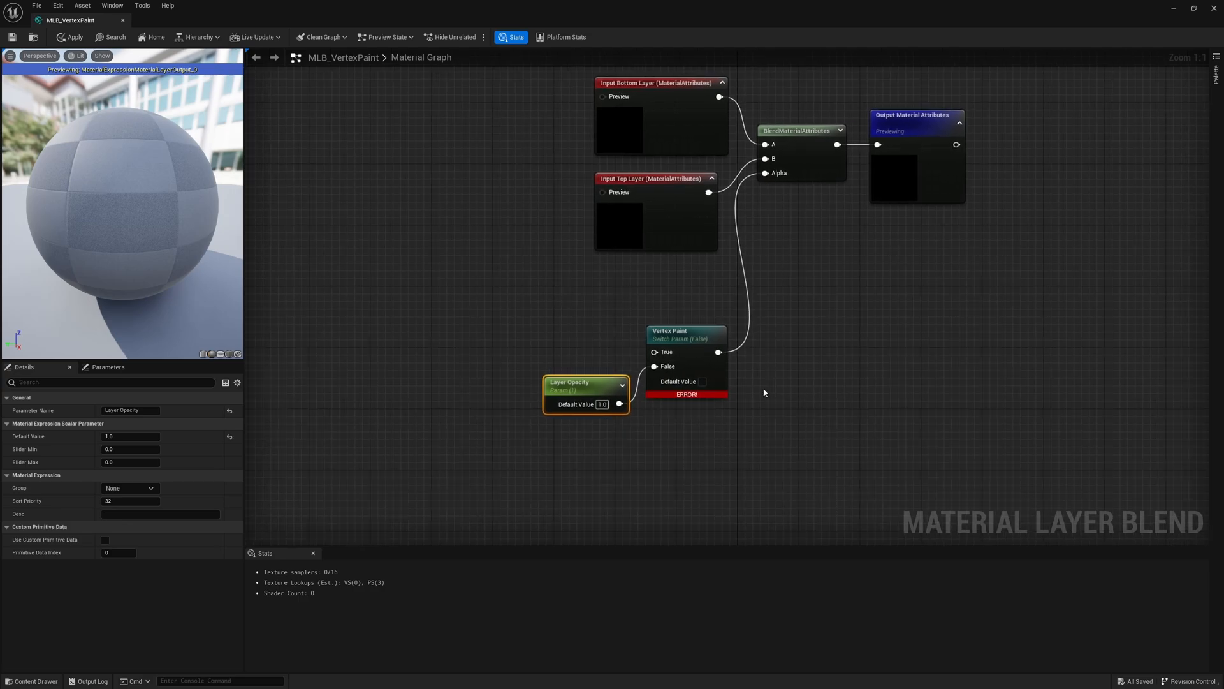
{"action": "mouse_move", "coordinate": [597, 442]}
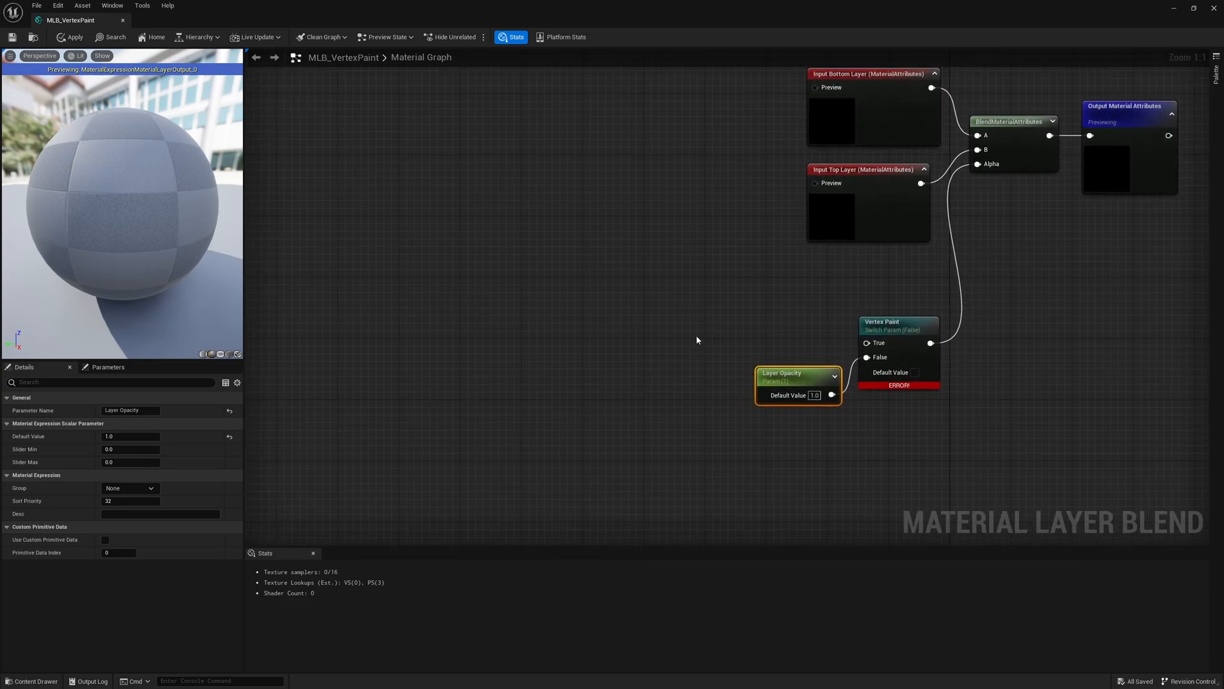
- Wire Vertex Color through Append and a Vertex Color Channel parameter into the switch's True pin
{"action": "type", "text": "vert"}
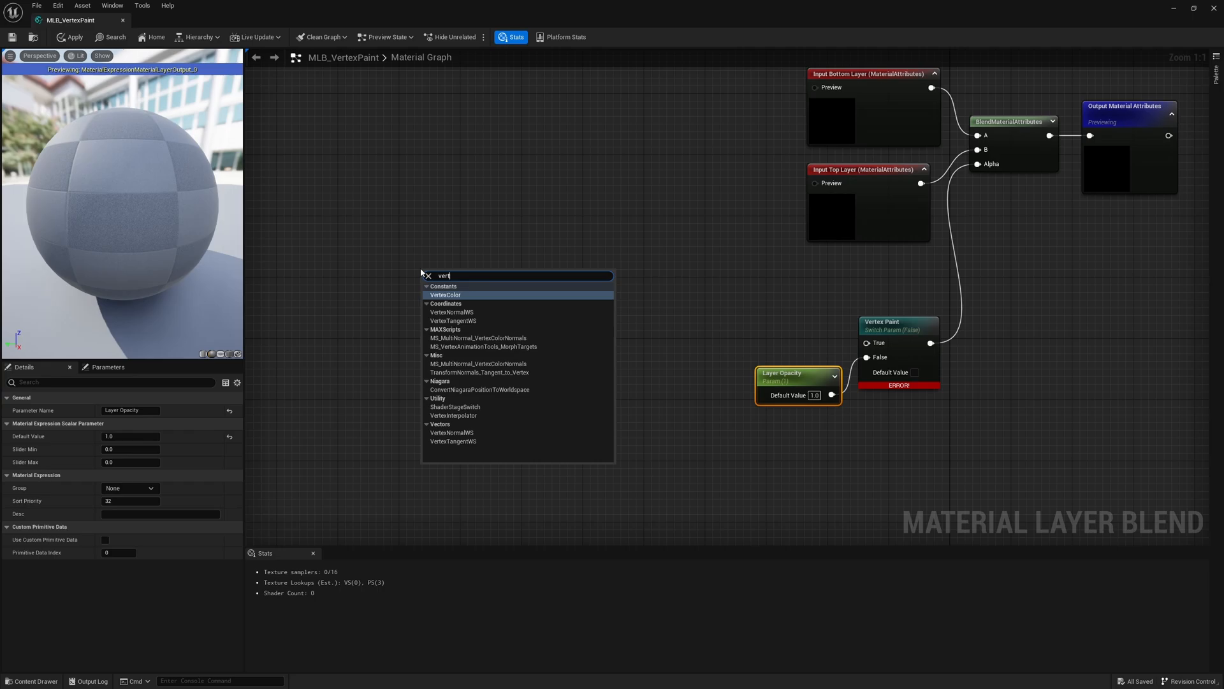
{"action": "left_click", "coordinate": [446, 296]}
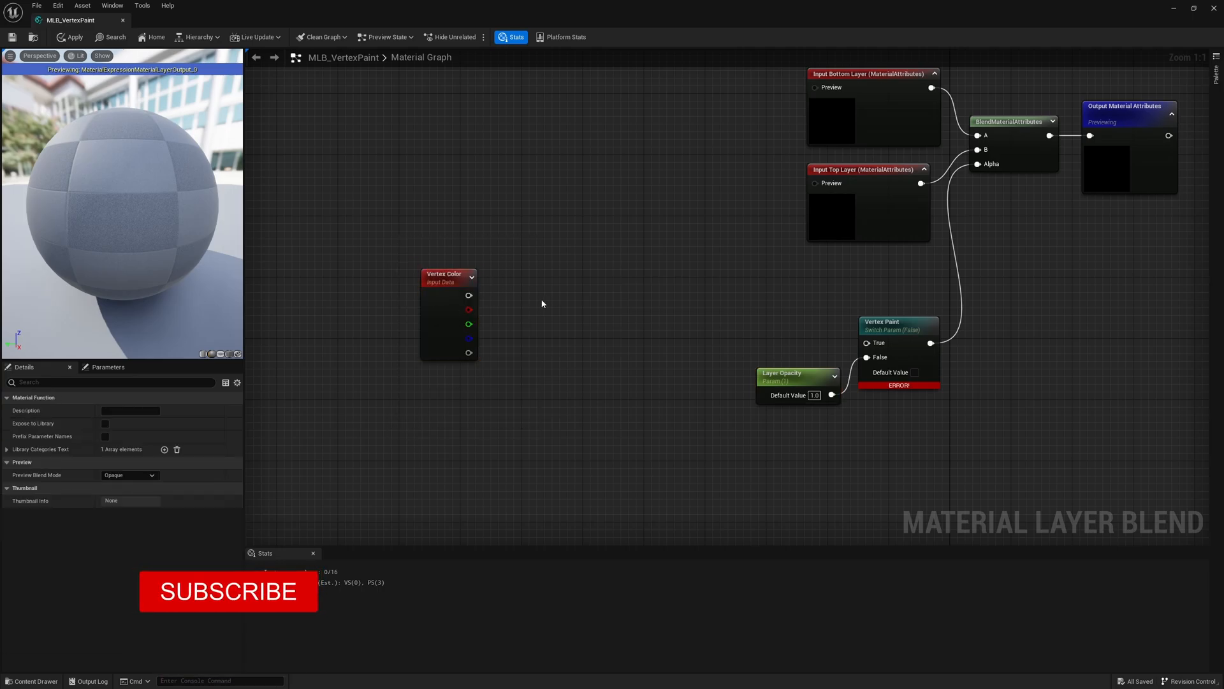
{"action": "left_click", "coordinate": [519, 283]}
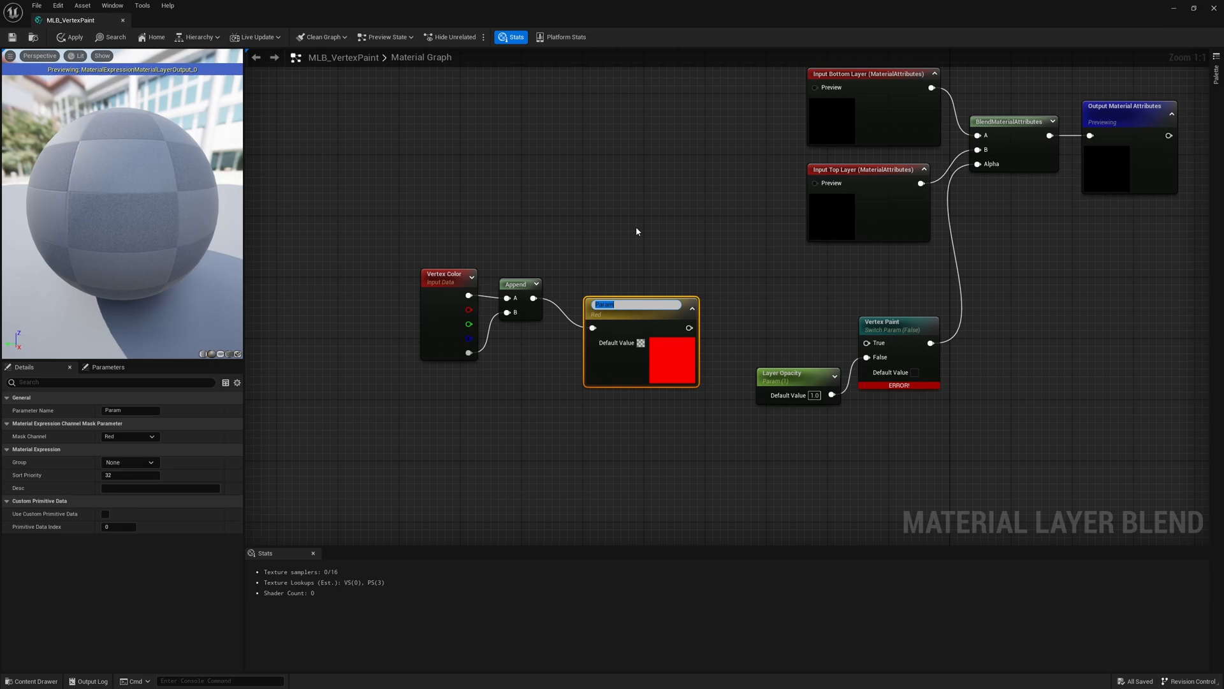
{"action": "type", "text": "Vertex Color Channel"}
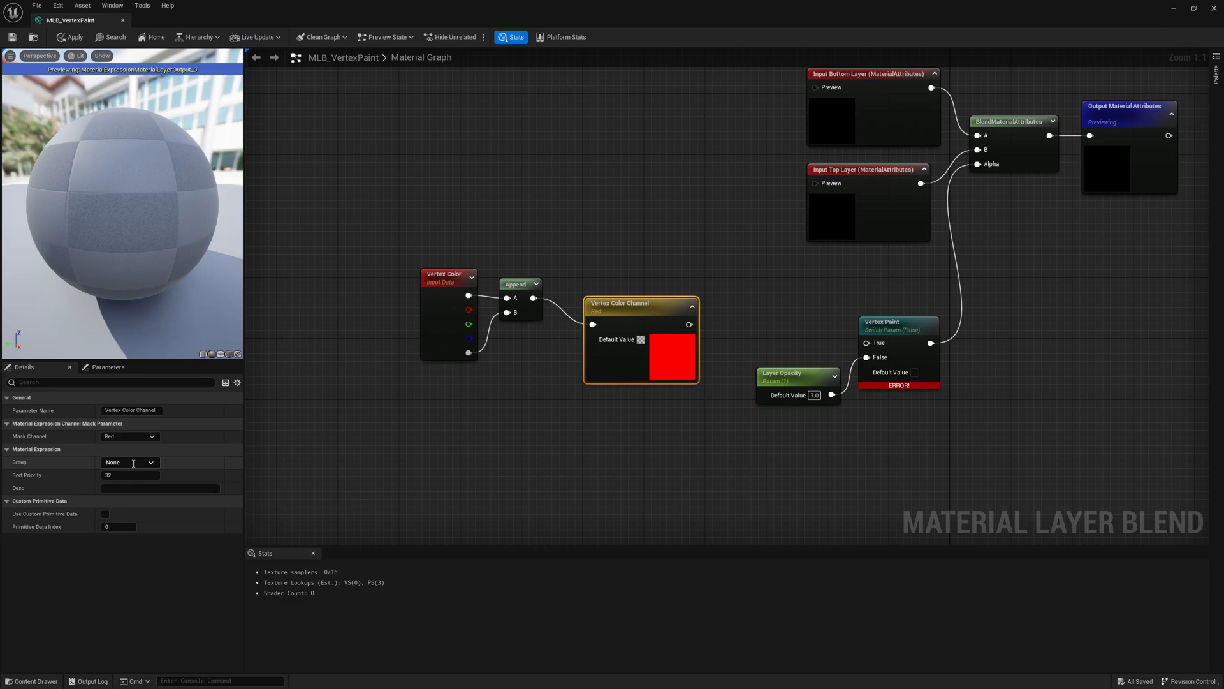
{"action": "type", "text": "Ver"}
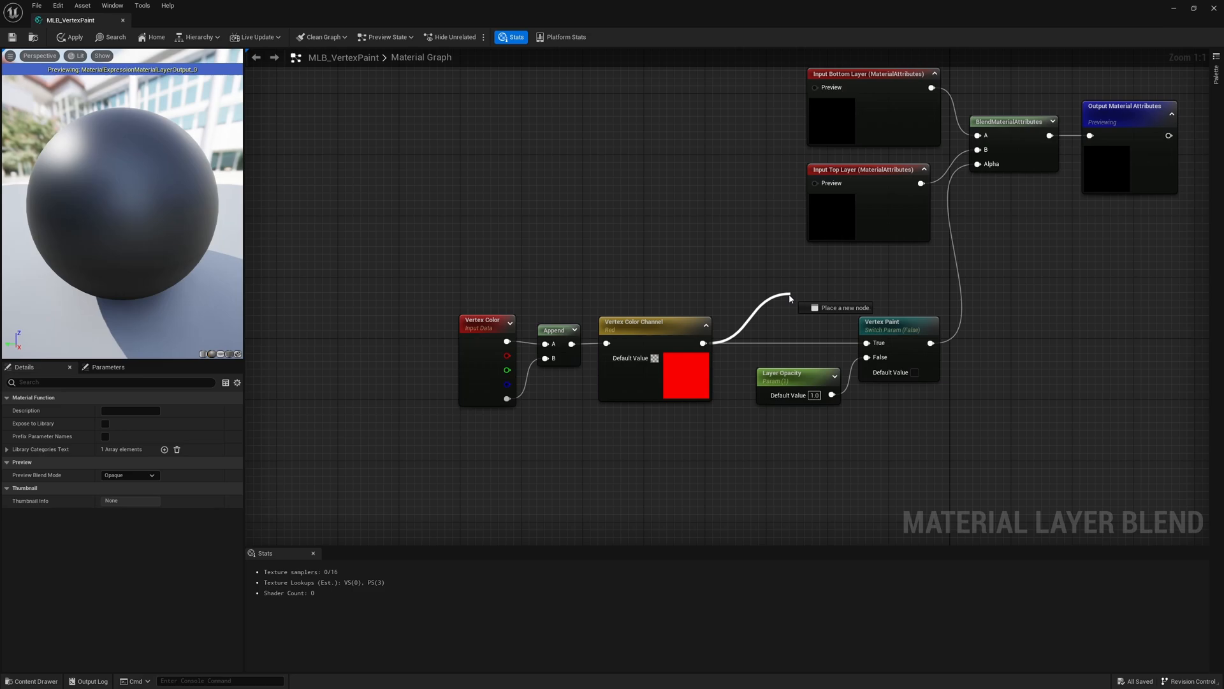
{"action": "left_click", "coordinate": [789, 299]}
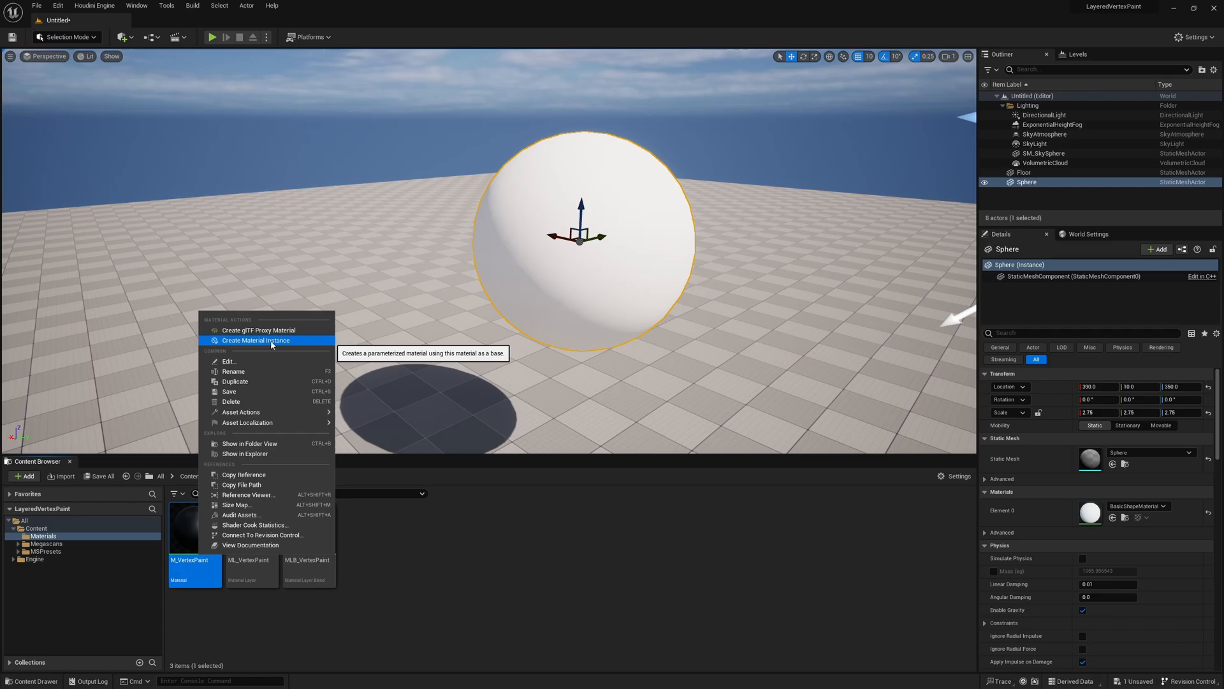
- Create M_VertexPaint_Inst, assign it to the sphere's Element 0 and open it
{"action": "left_click", "coordinate": [256, 340]}
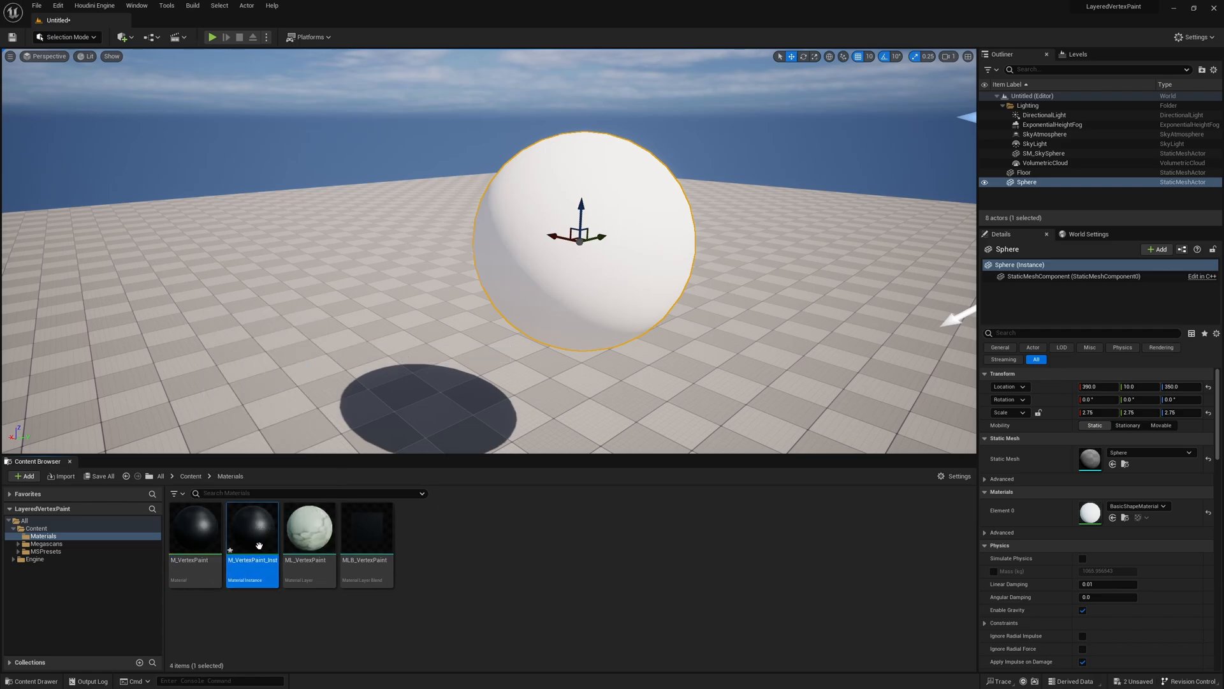
{"action": "double_click", "coordinate": [251, 527]}
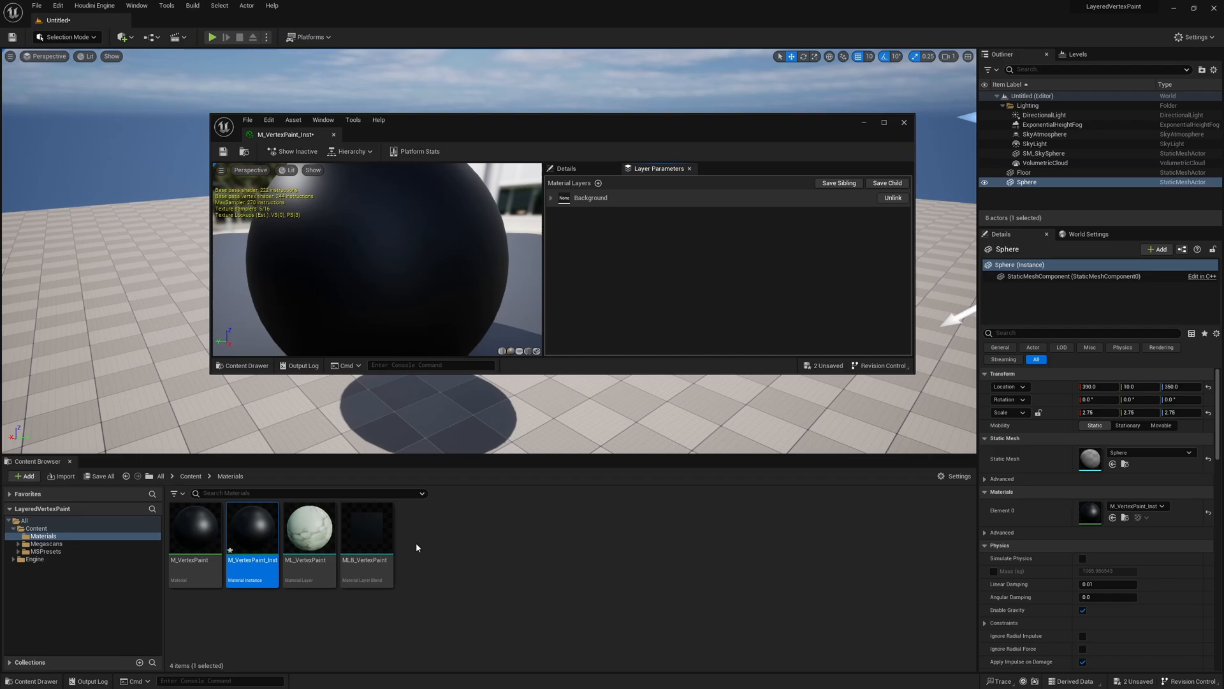
- Add an ML_VertexPaint/MLB_VertexPaint layer and give Background the Dirty Concrete Wall base colour
{"action": "left_click", "coordinate": [550, 198]}
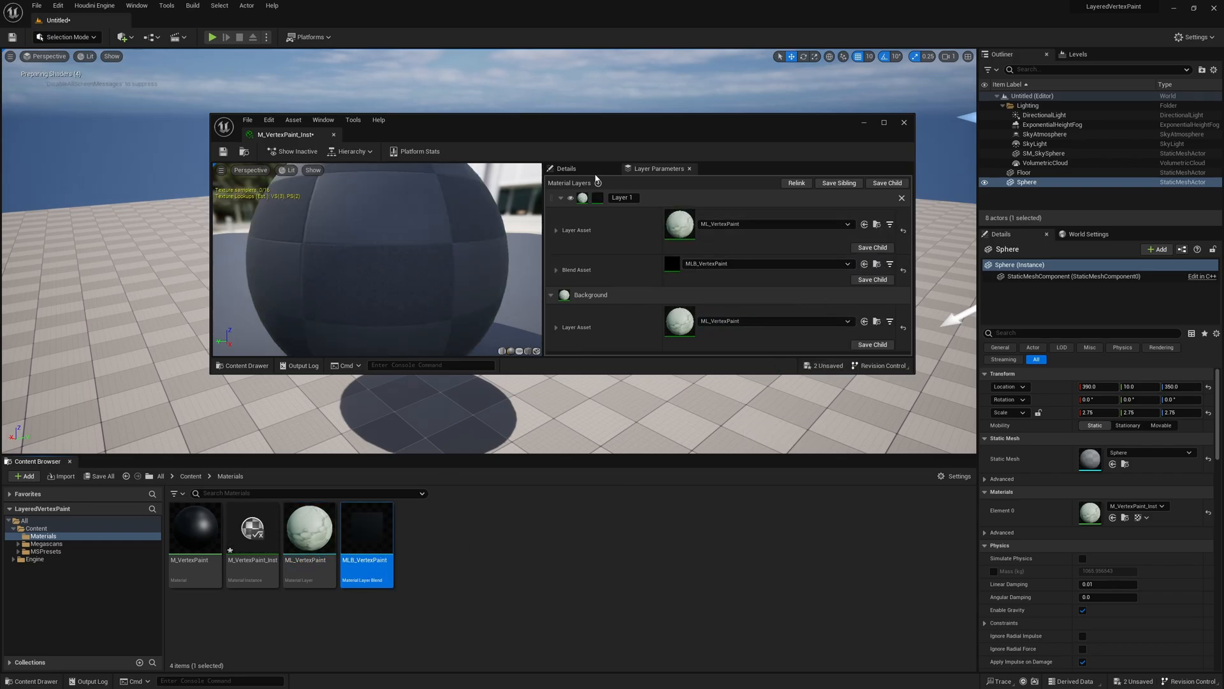
{"action": "left_click", "coordinate": [47, 550]}
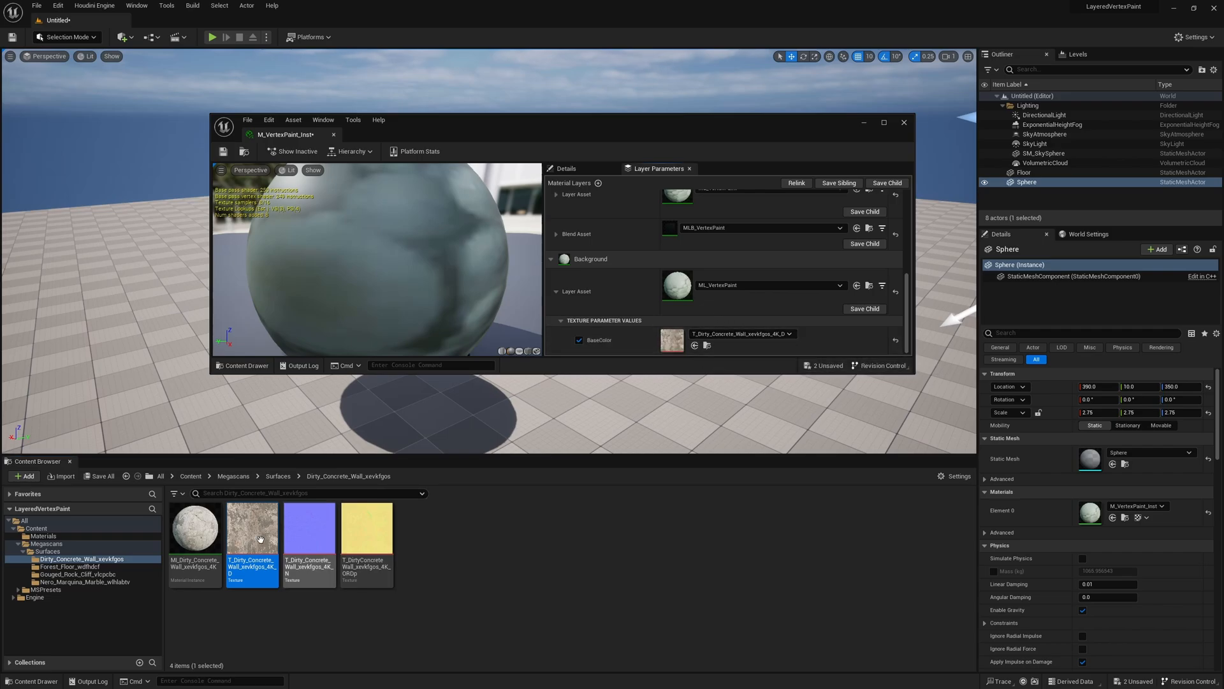
{"action": "left_click", "coordinate": [67, 566]}
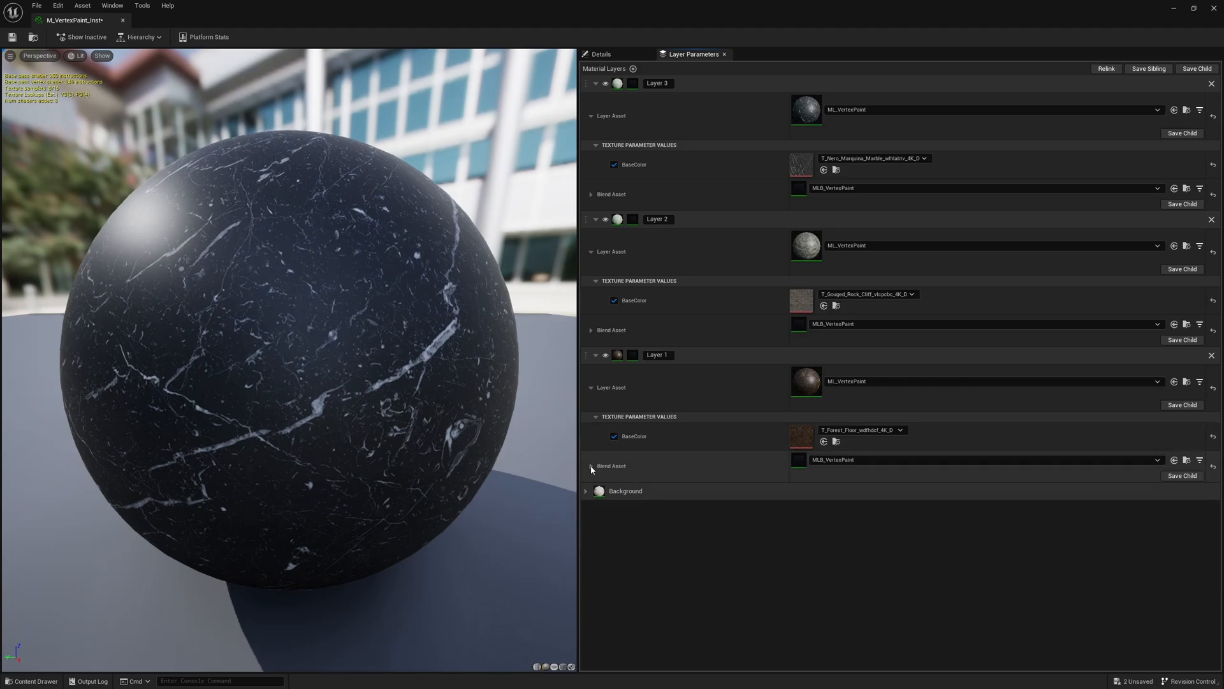
- Tick Vertex Paint on each layer's blend and set the Red, Green and Blue channels for Layers 1-3
{"action": "left_click", "coordinate": [591, 466]}
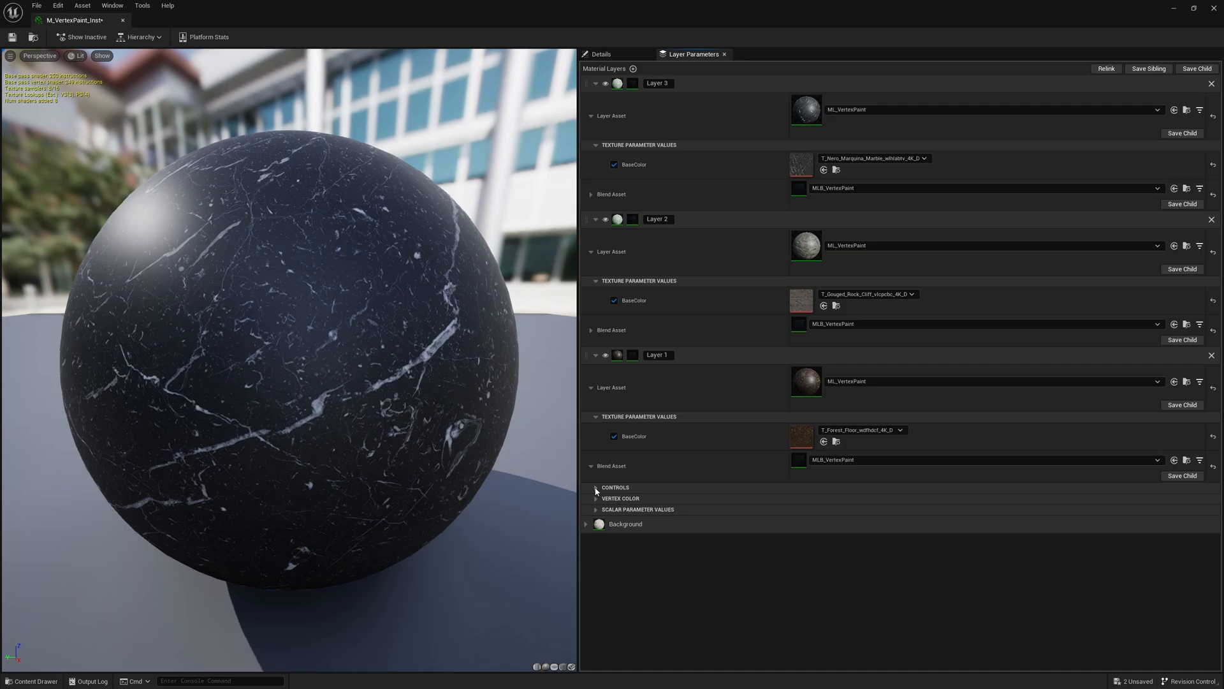
{"action": "left_click", "coordinate": [595, 487]}
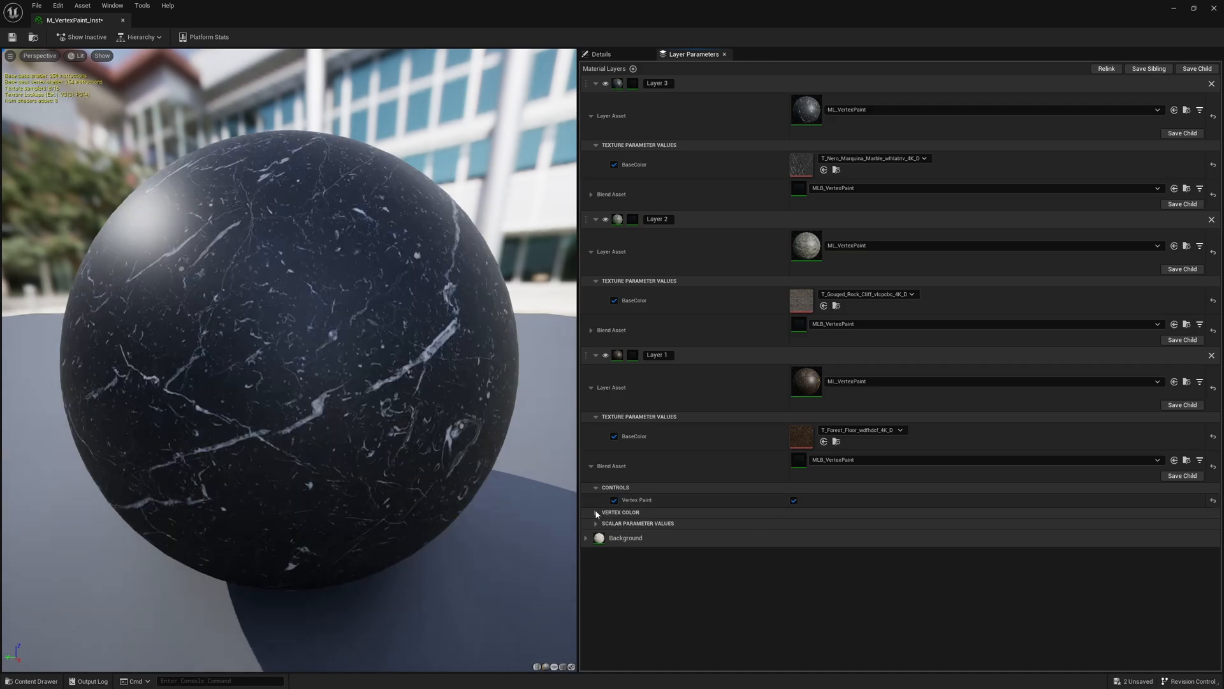
{"action": "left_click", "coordinate": [596, 512]}
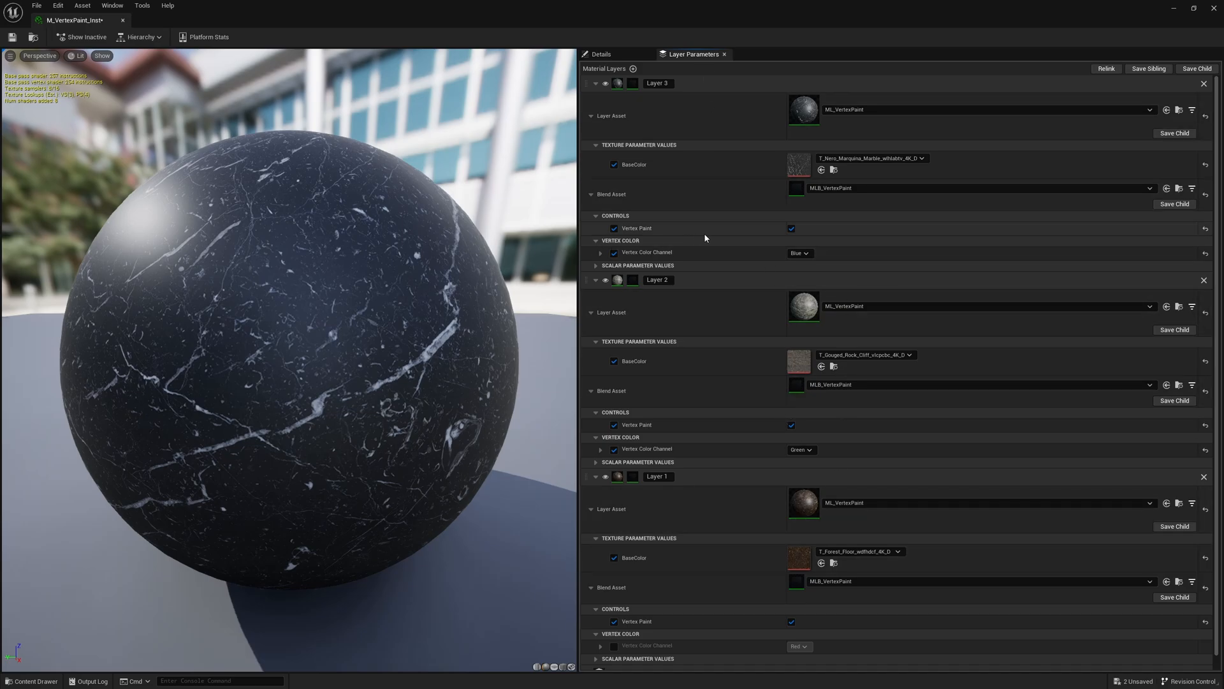
{"action": "left_click", "coordinate": [791, 228]}
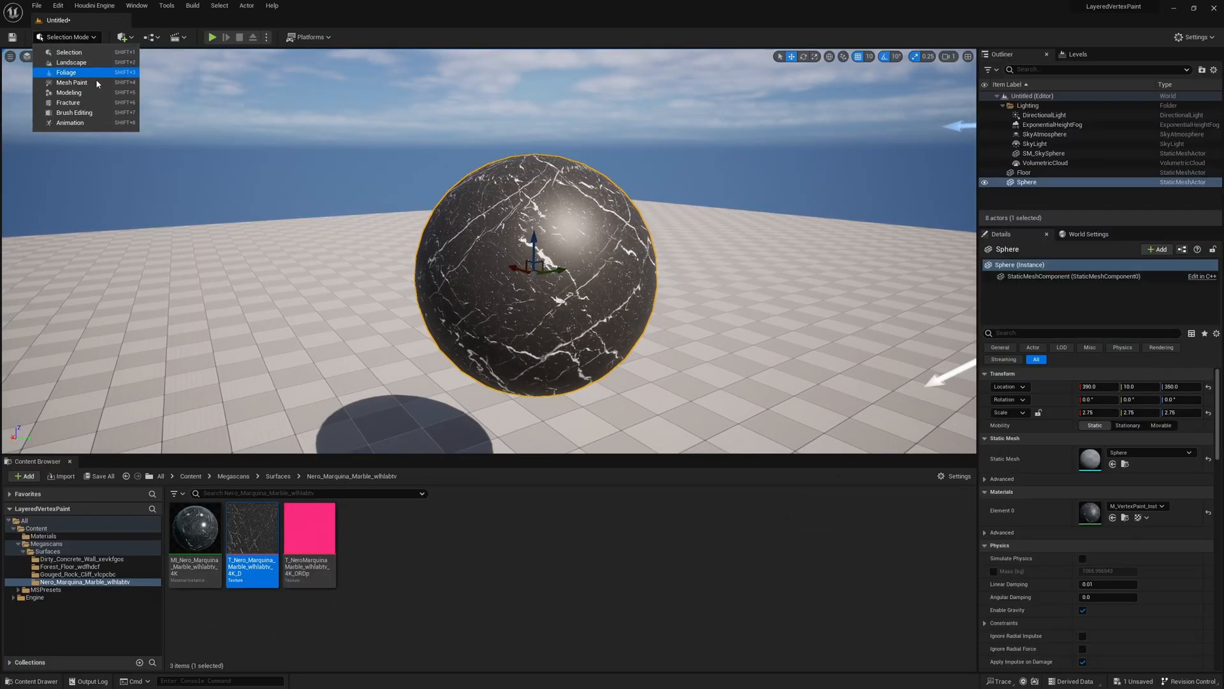
{"action": "mouse_move", "coordinate": [70, 92]}
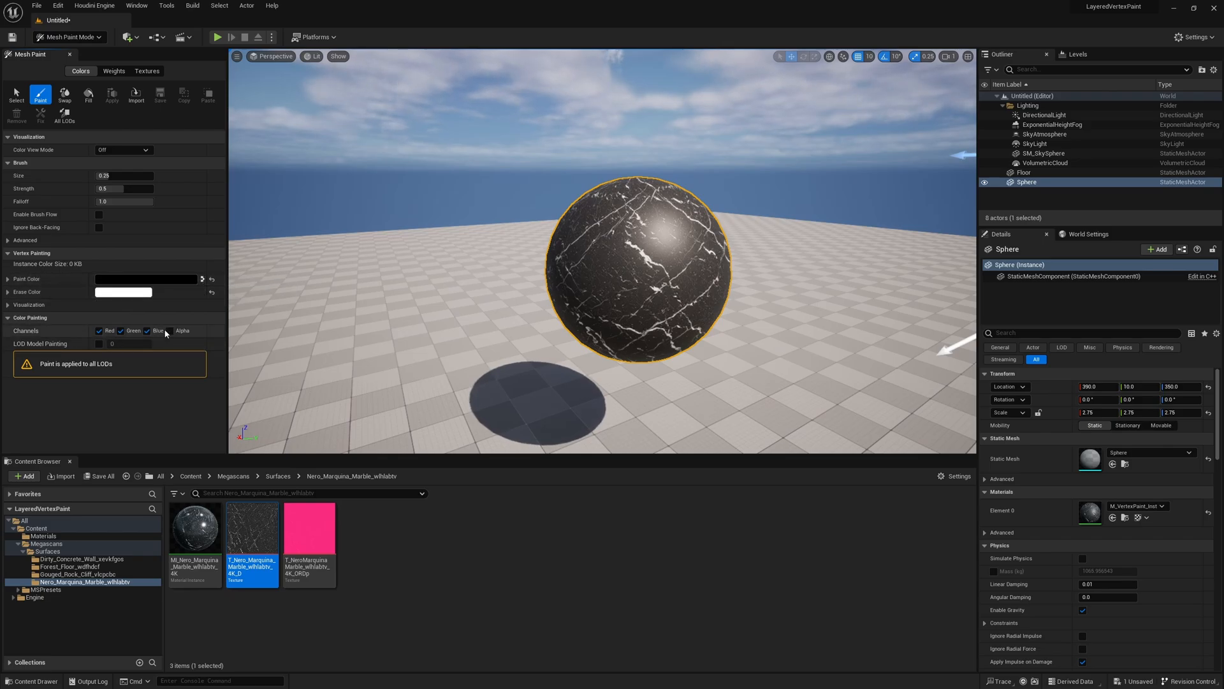
- Switch the level editor to Mesh Paint mode and turn off the blue paint channel
{"action": "left_click", "coordinate": [88, 94]}
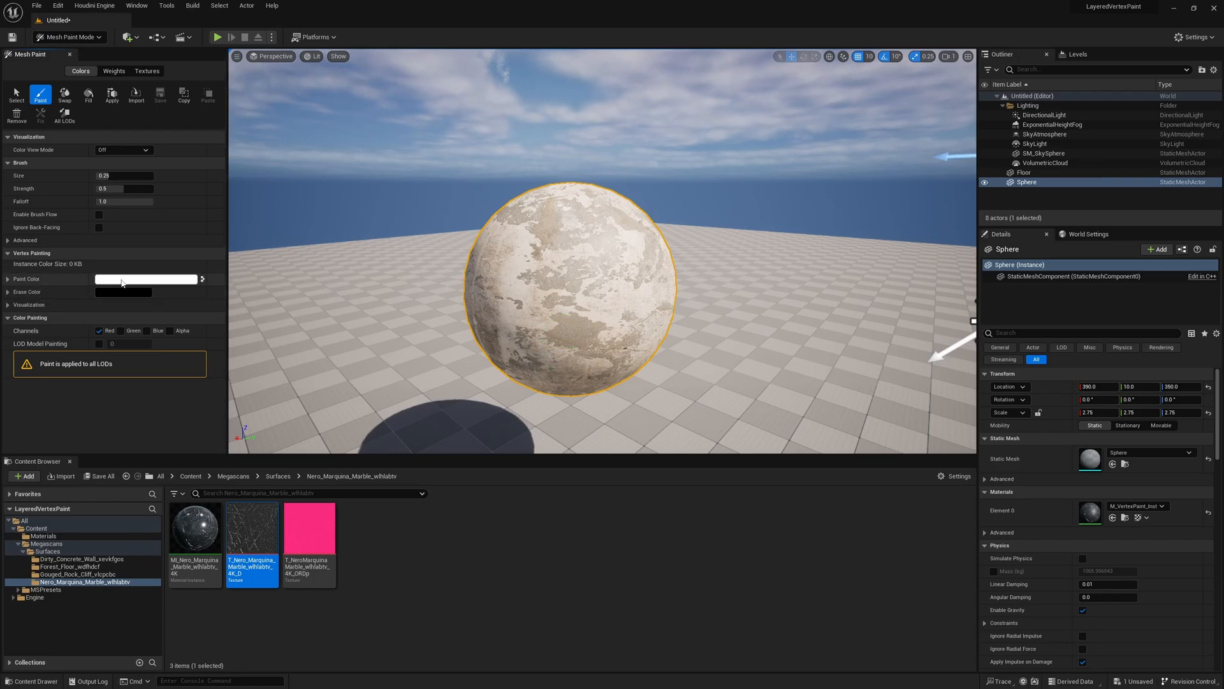
- Enable only the Green channel and brush a layer patch across the sphere
{"action": "left_click", "coordinate": [531, 277]}
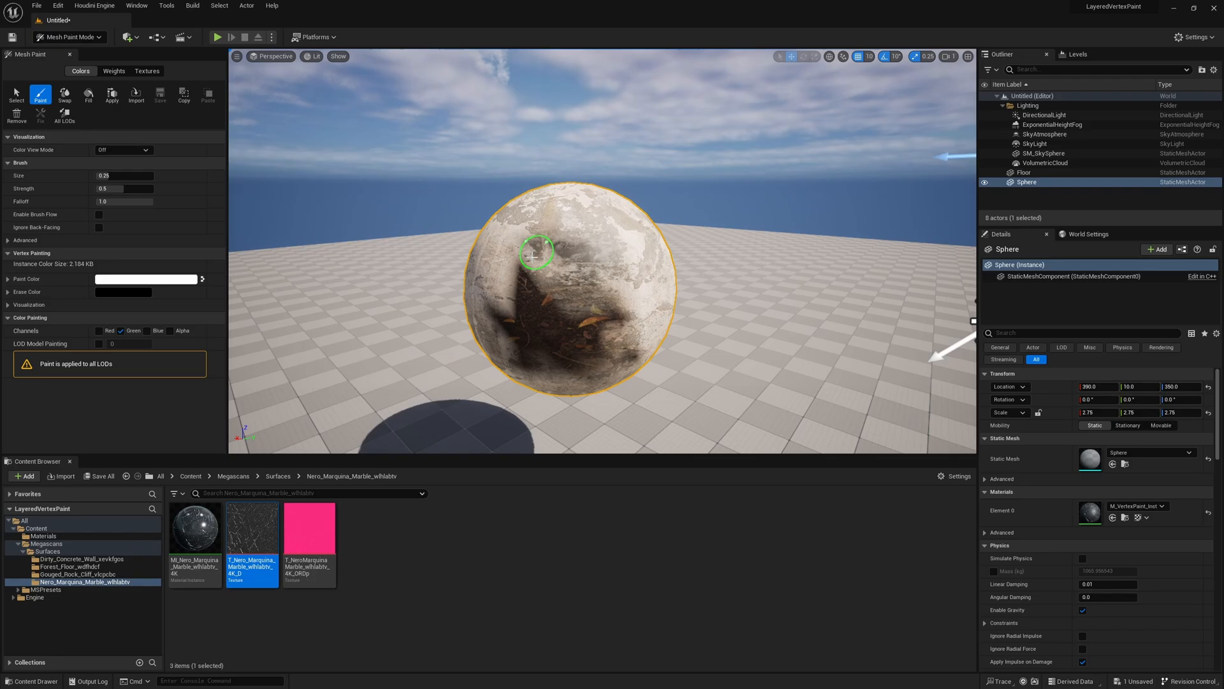
{"action": "left_click_drag", "start_coordinate": [121, 176], "coordinate": [140, 176]}
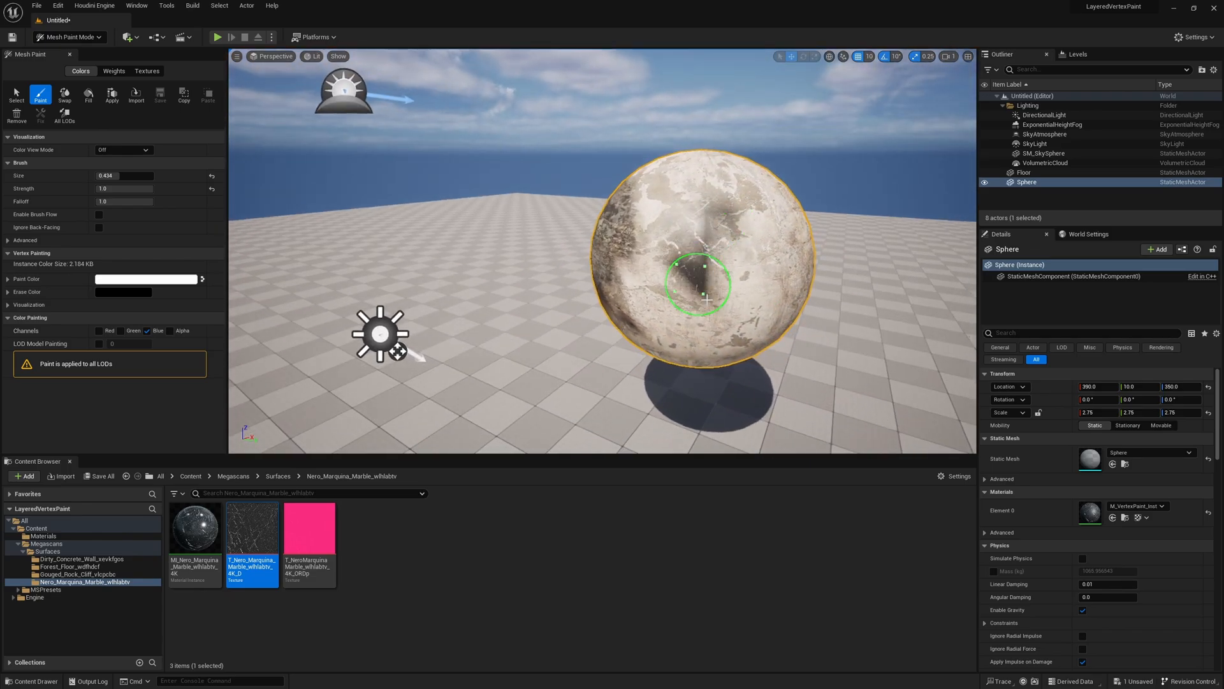
- Paint marble on the sphere's middle, then switch to the blue channel and paint forest floor over its centre
{"action": "left_click", "coordinate": [168, 331]}
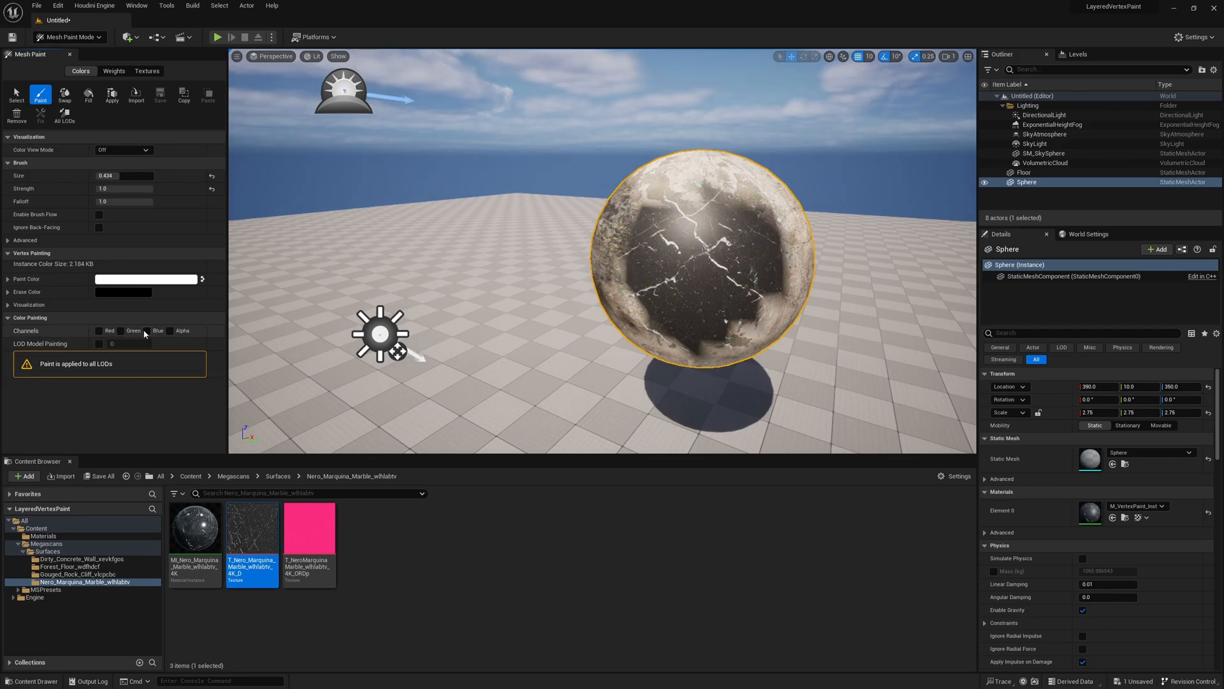
{"action": "left_click", "coordinate": [98, 331]}
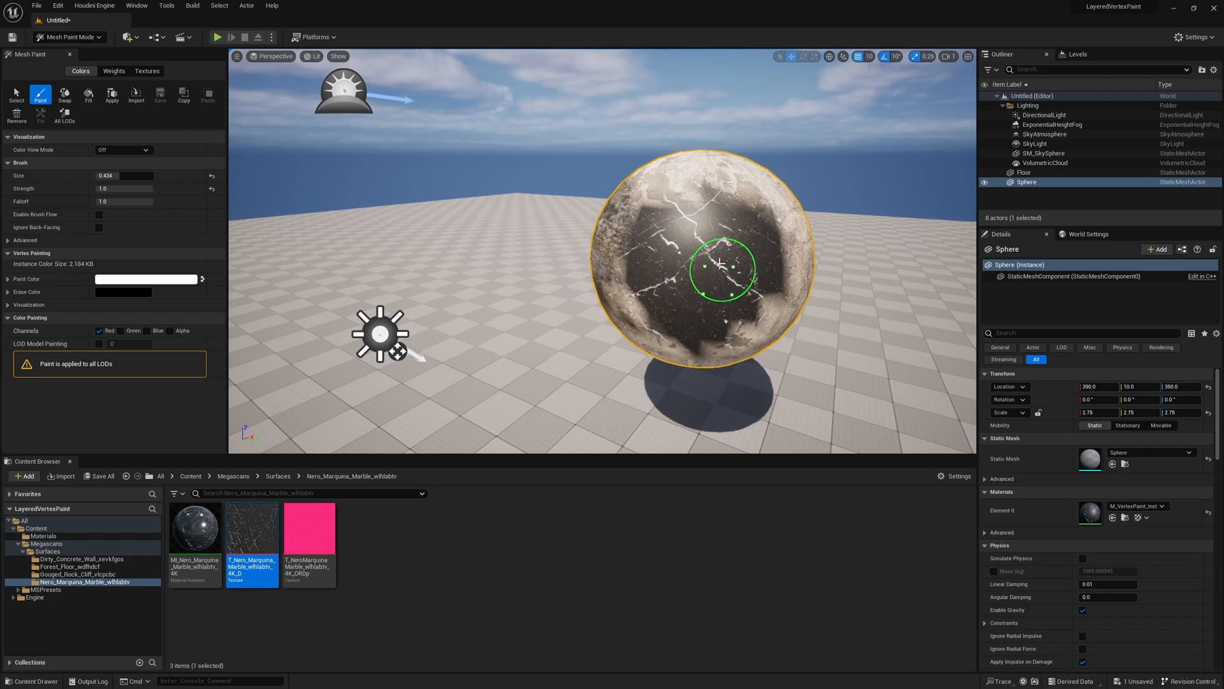
{"action": "left_click", "coordinate": [720, 268]}
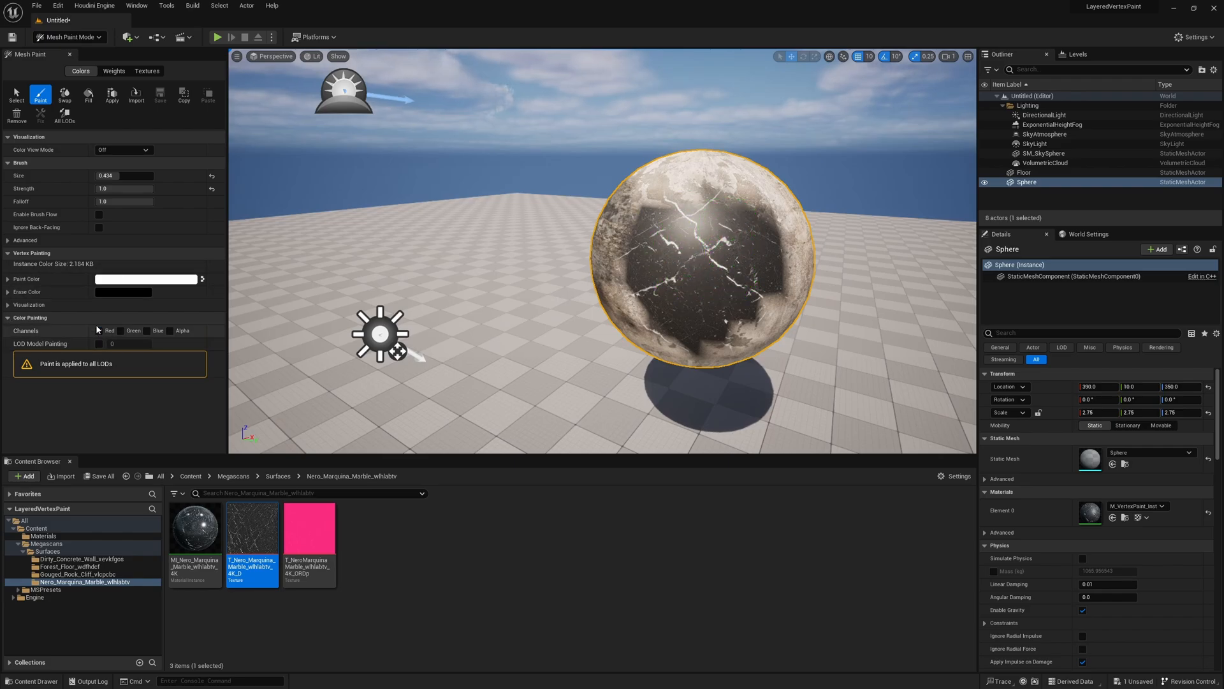
{"action": "left_click", "coordinate": [146, 331]}
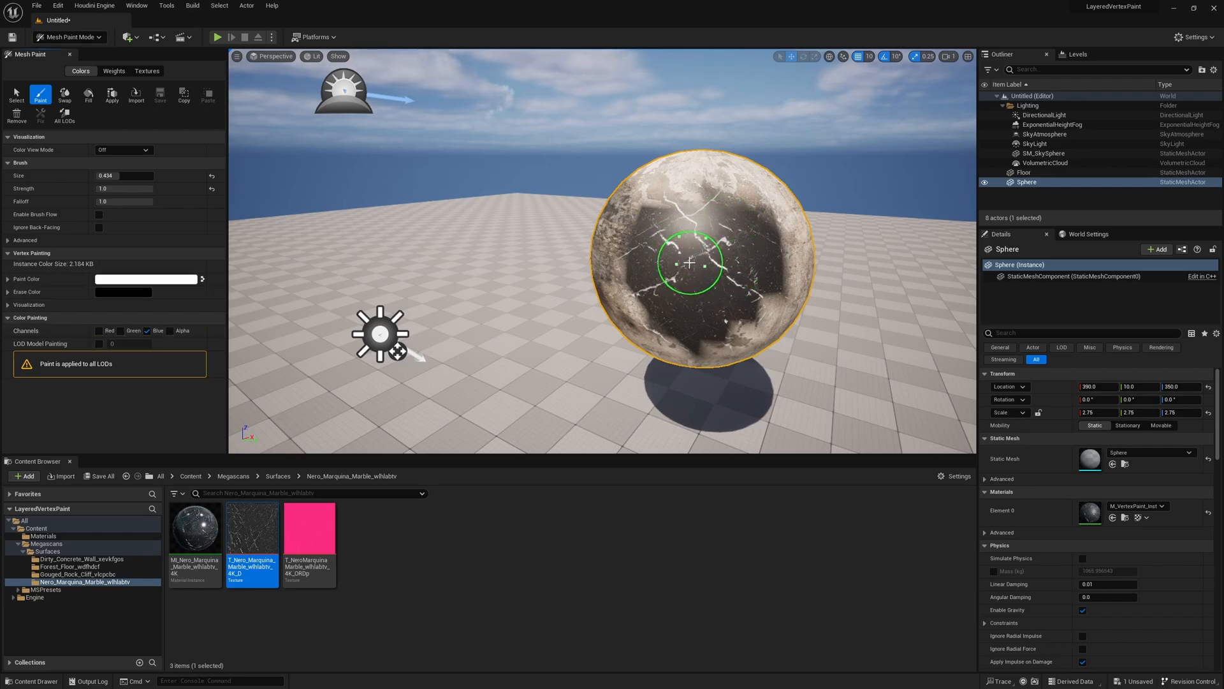
{"action": "left_click_drag", "start_coordinate": [690, 262], "coordinate": [706, 283]}
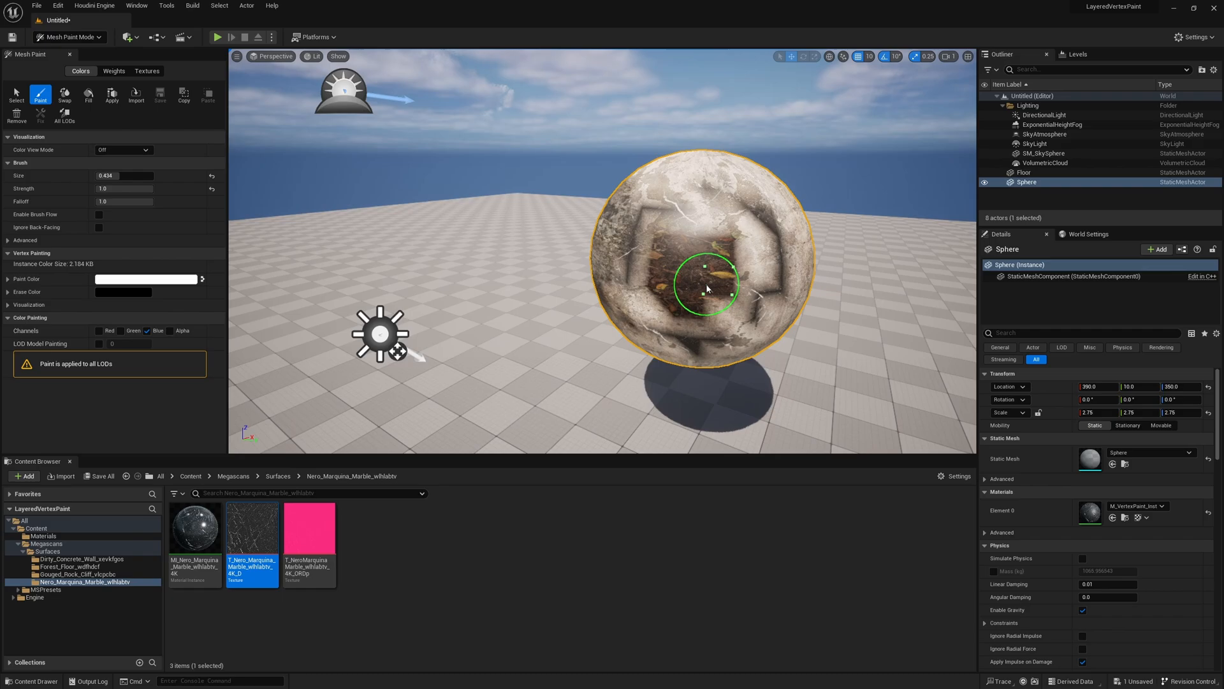